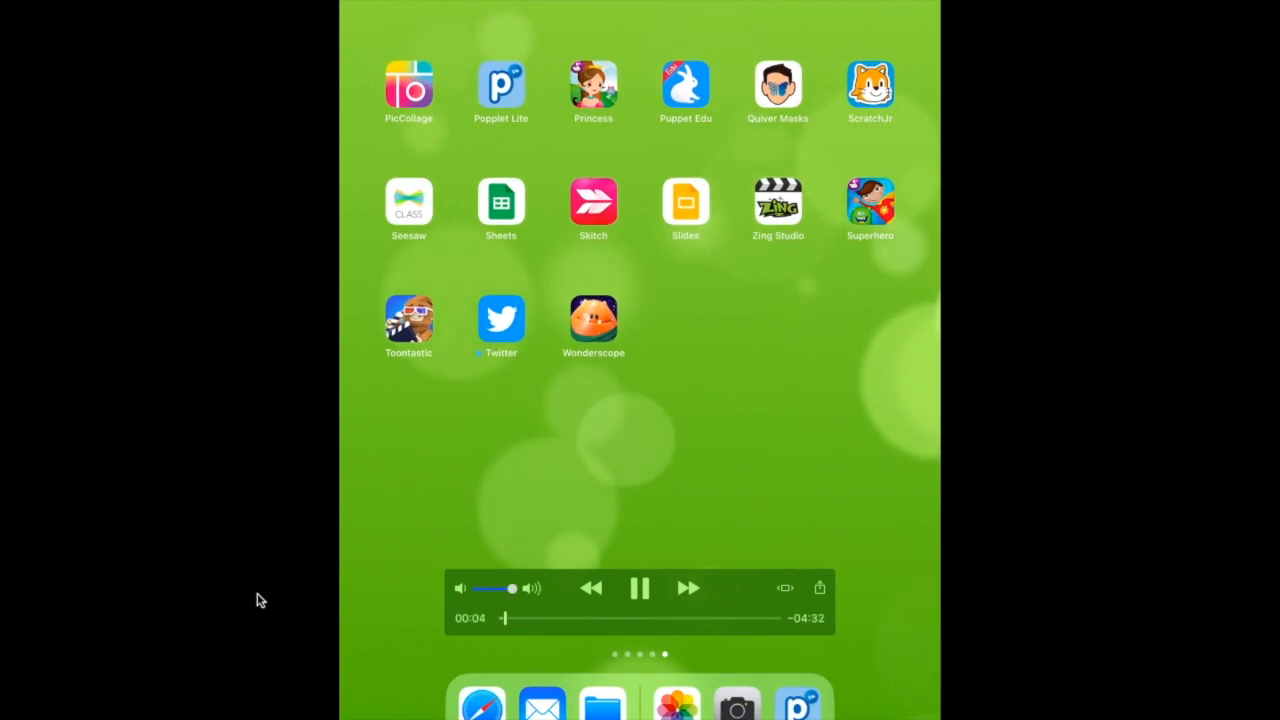
Step: Launch Popplet Lite from the iPadOS Home Screen
left_click(500, 82)
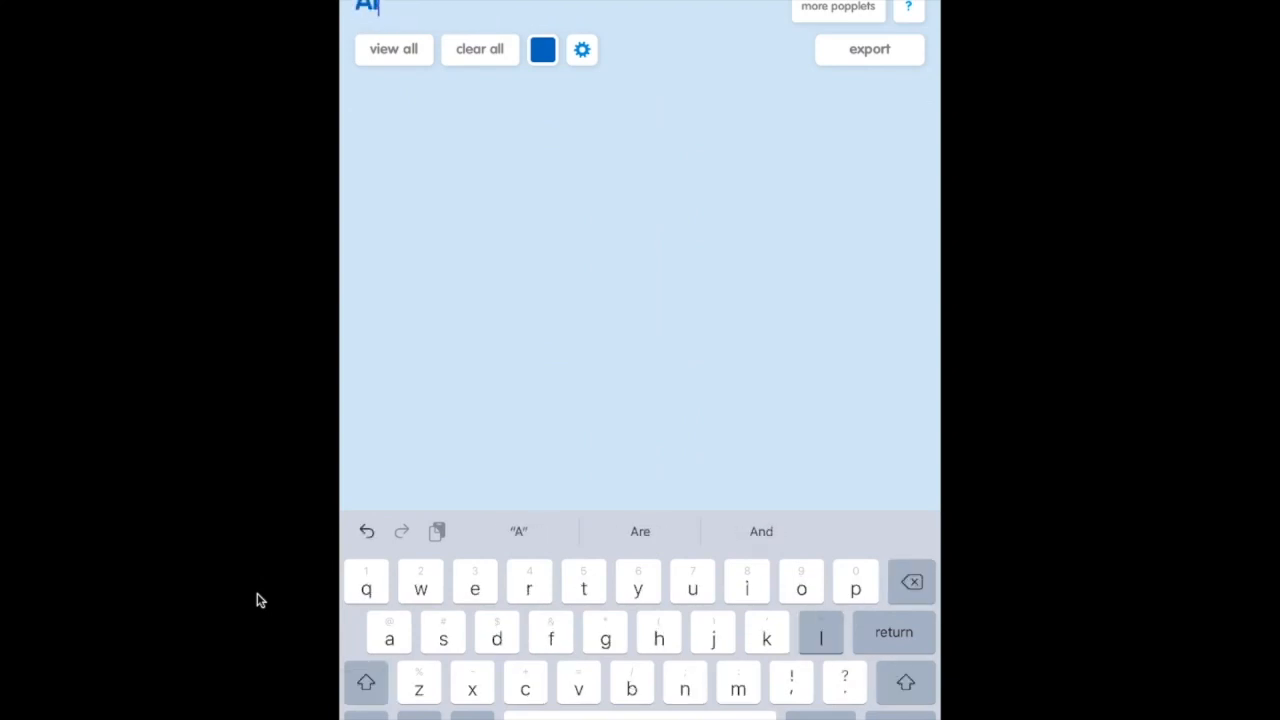
Step: Enter 'All About Me' as the board title
type("About M")
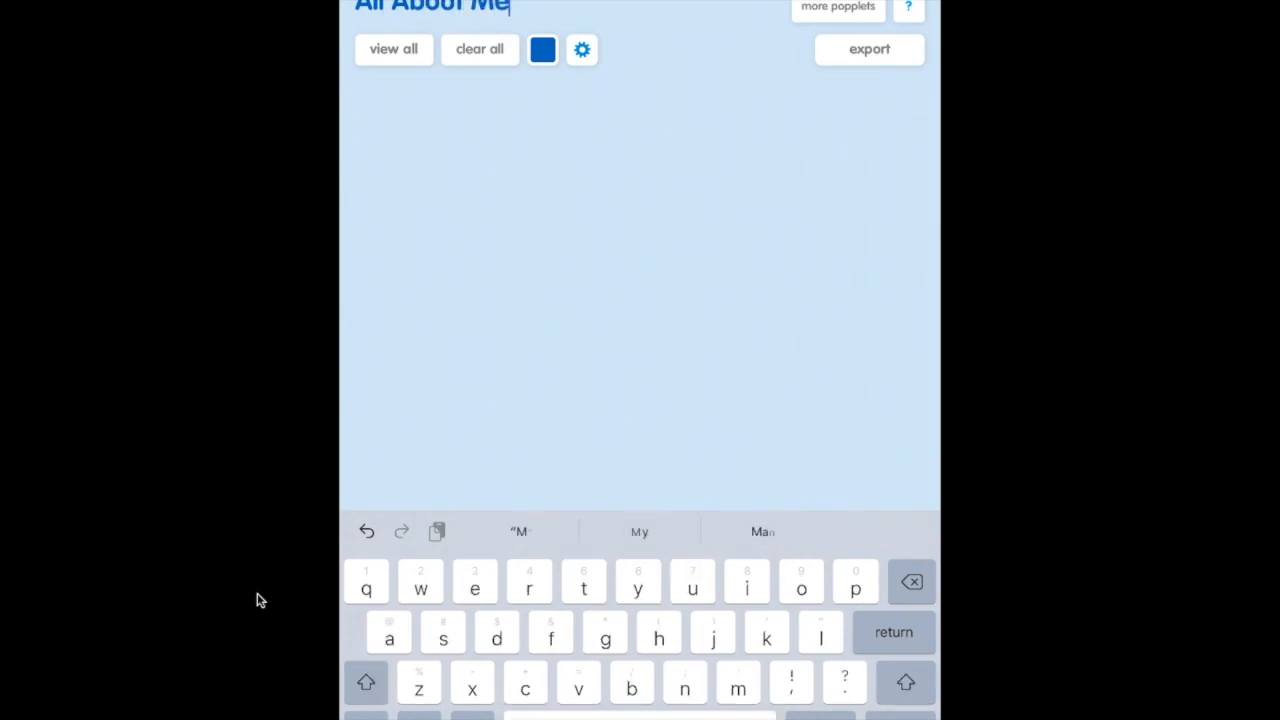
type("e")
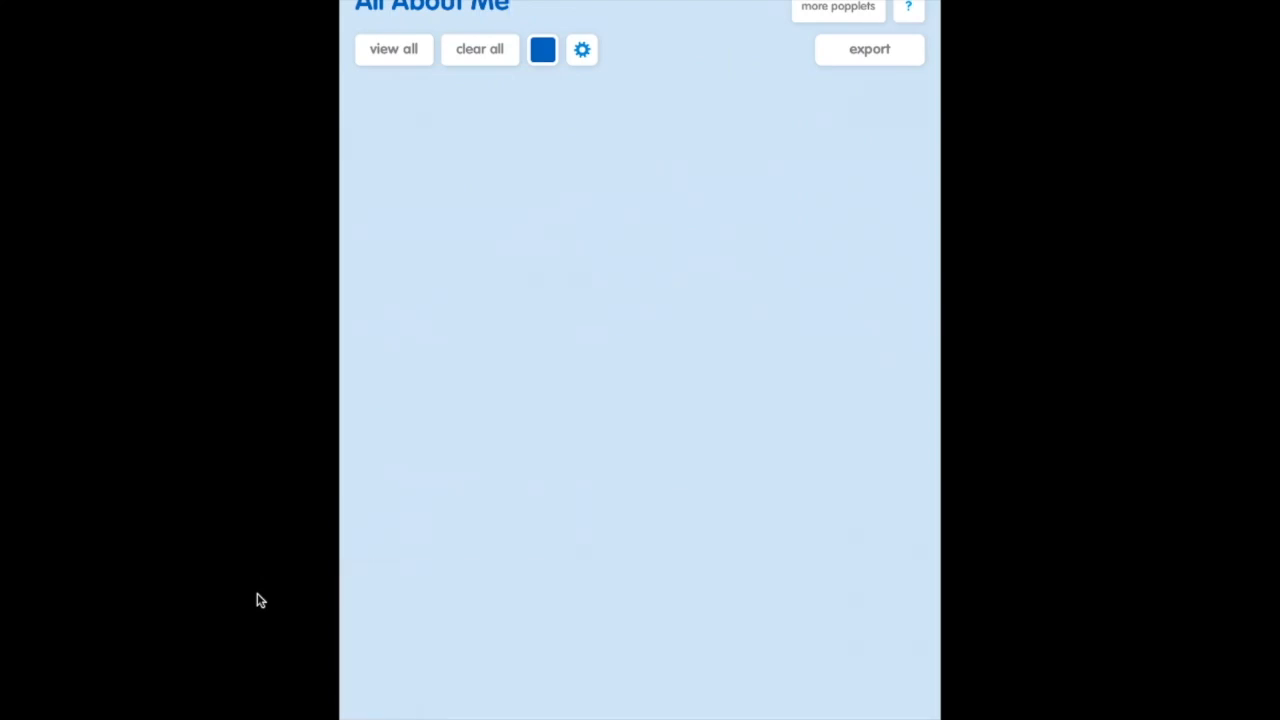
Step: Close the colour palette without changing colour, then open the gear actions menu
left_click(542, 49)
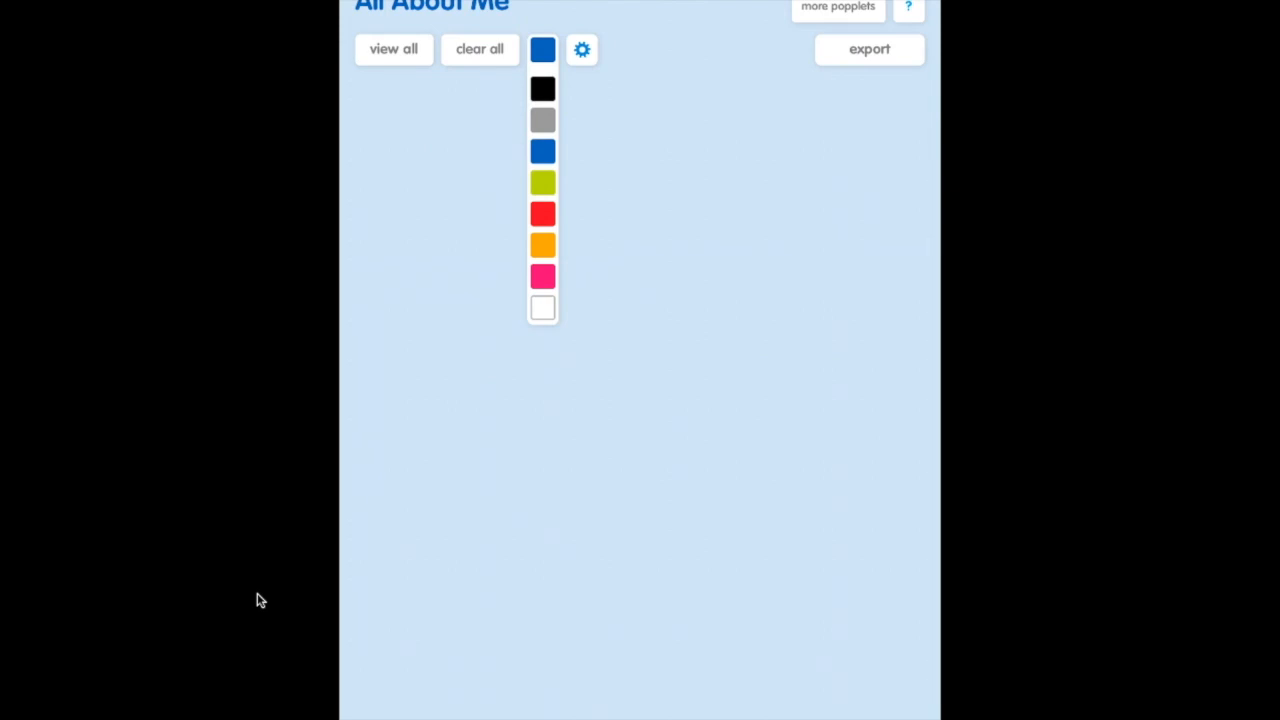
left_click(542, 49)
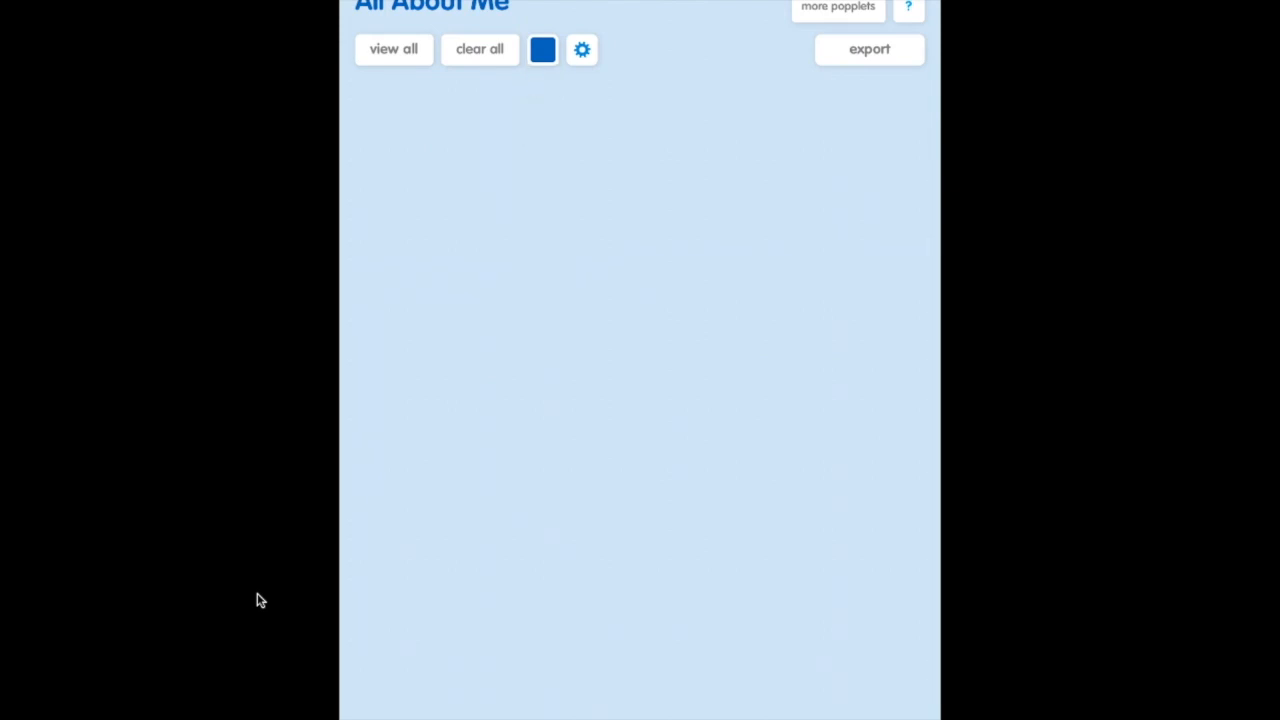
left_click(582, 49)
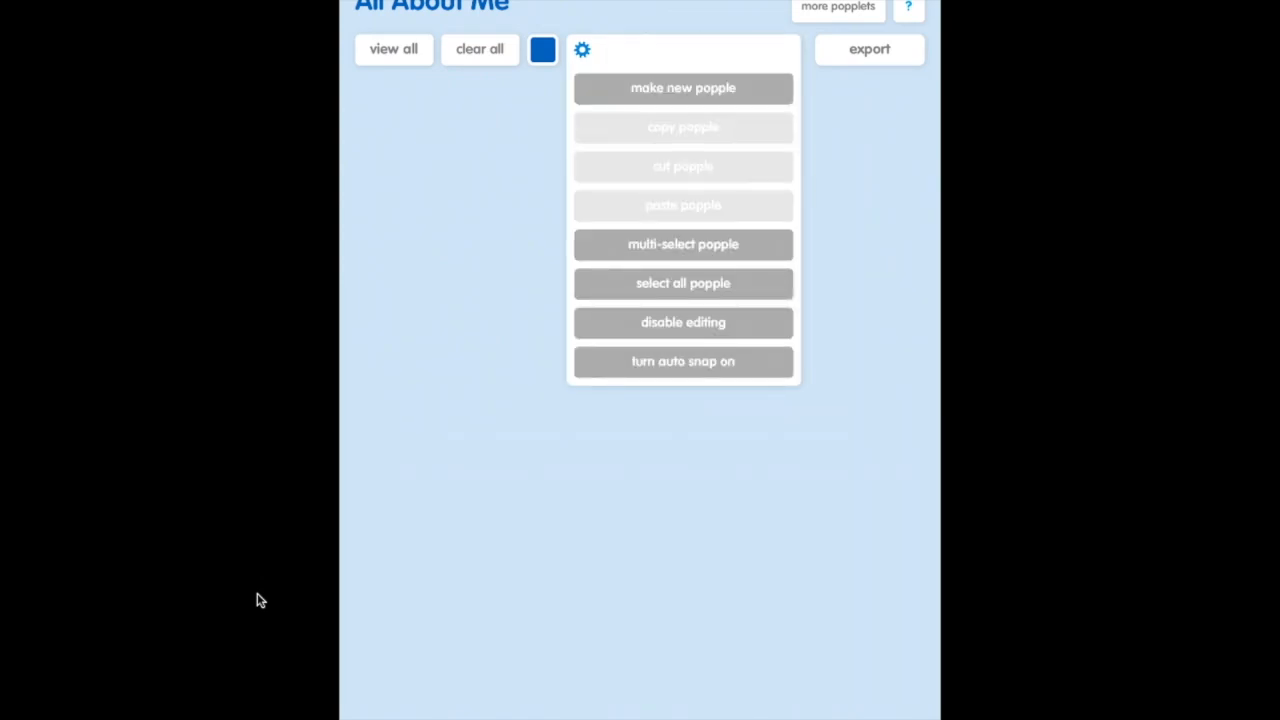
Step: Create a small square popple, remove an extra linked popple, and centre it
left_click(683, 87)
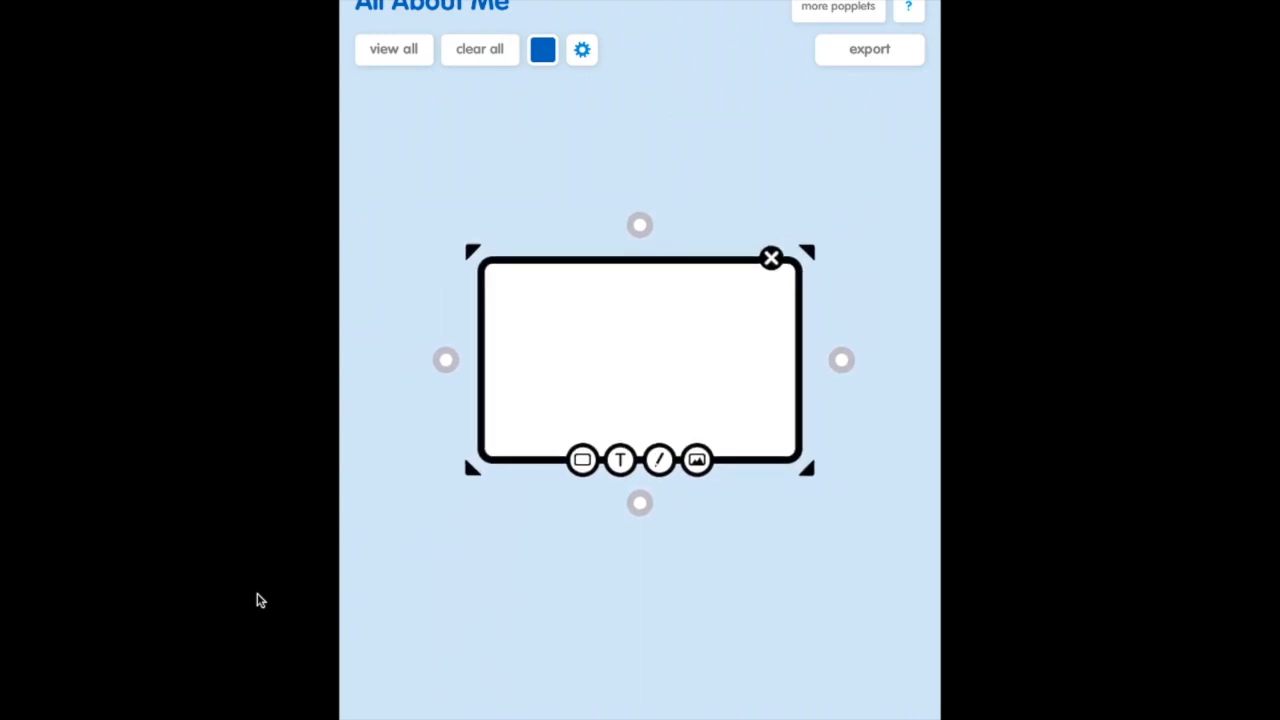
left_click_drag(841, 360, 757, 360)
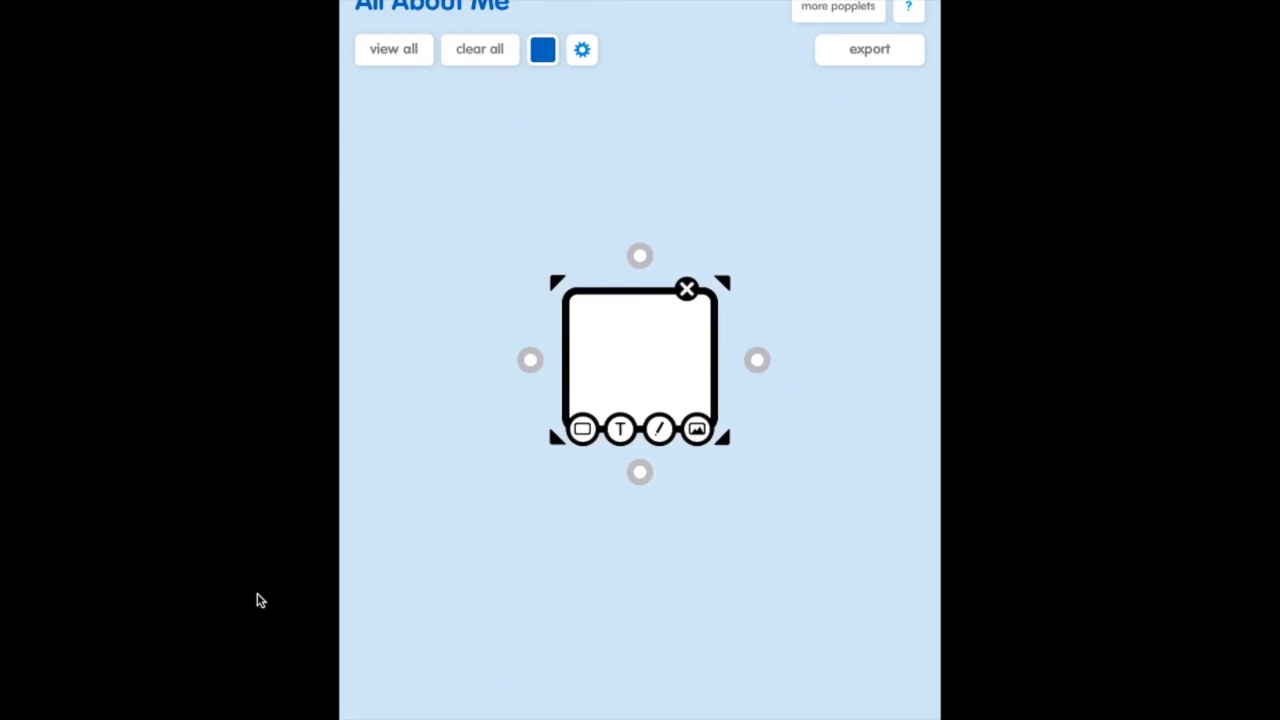
left_click(757, 360)
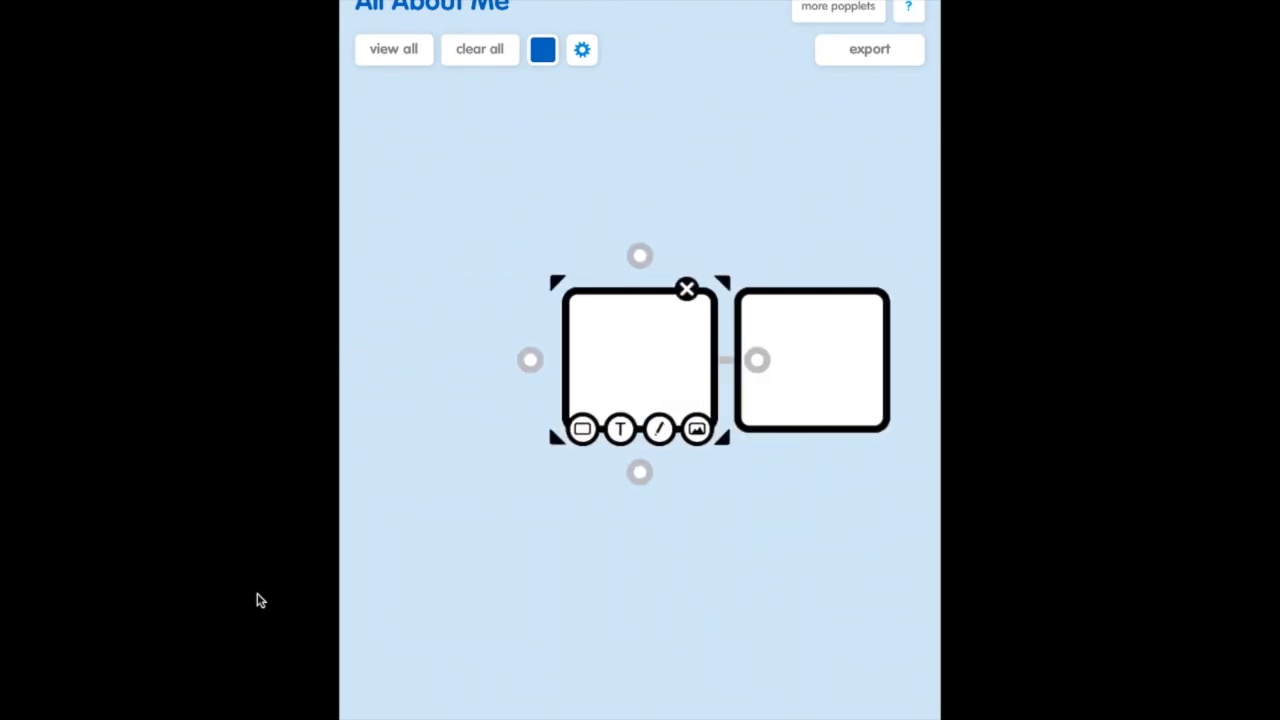
left_click_drag(640, 360, 505, 355)
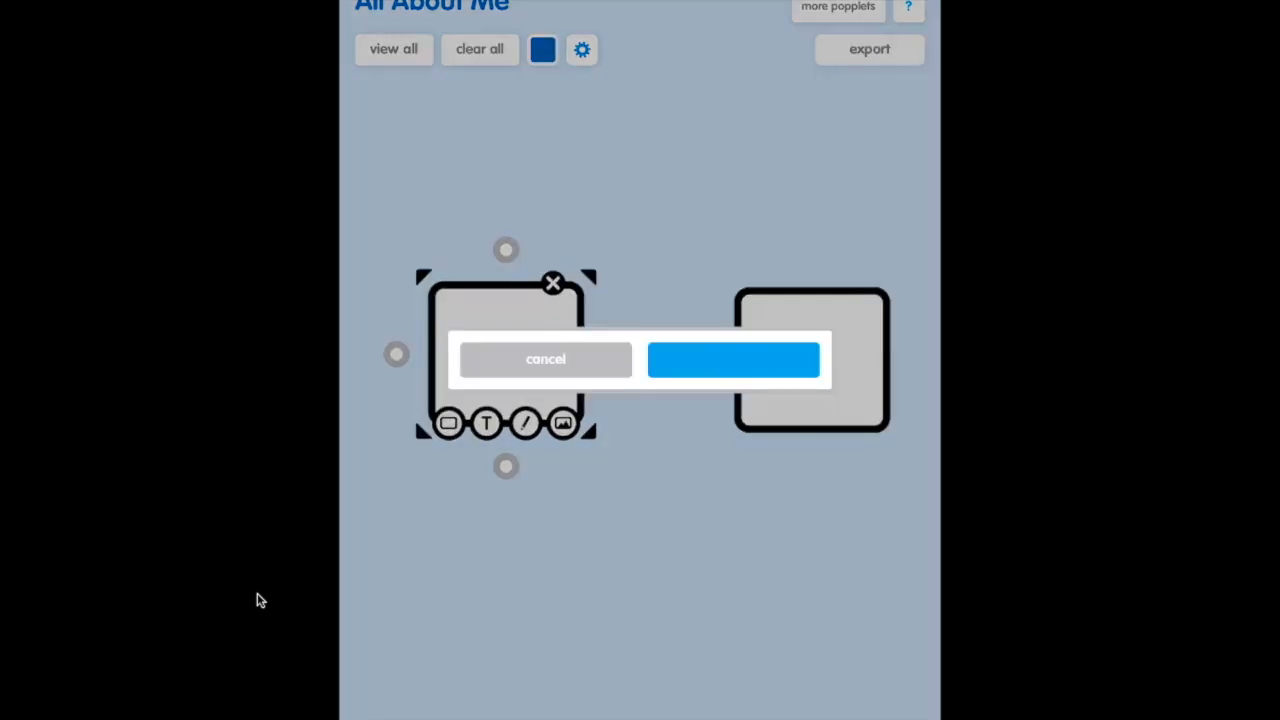
left_click(732, 359)
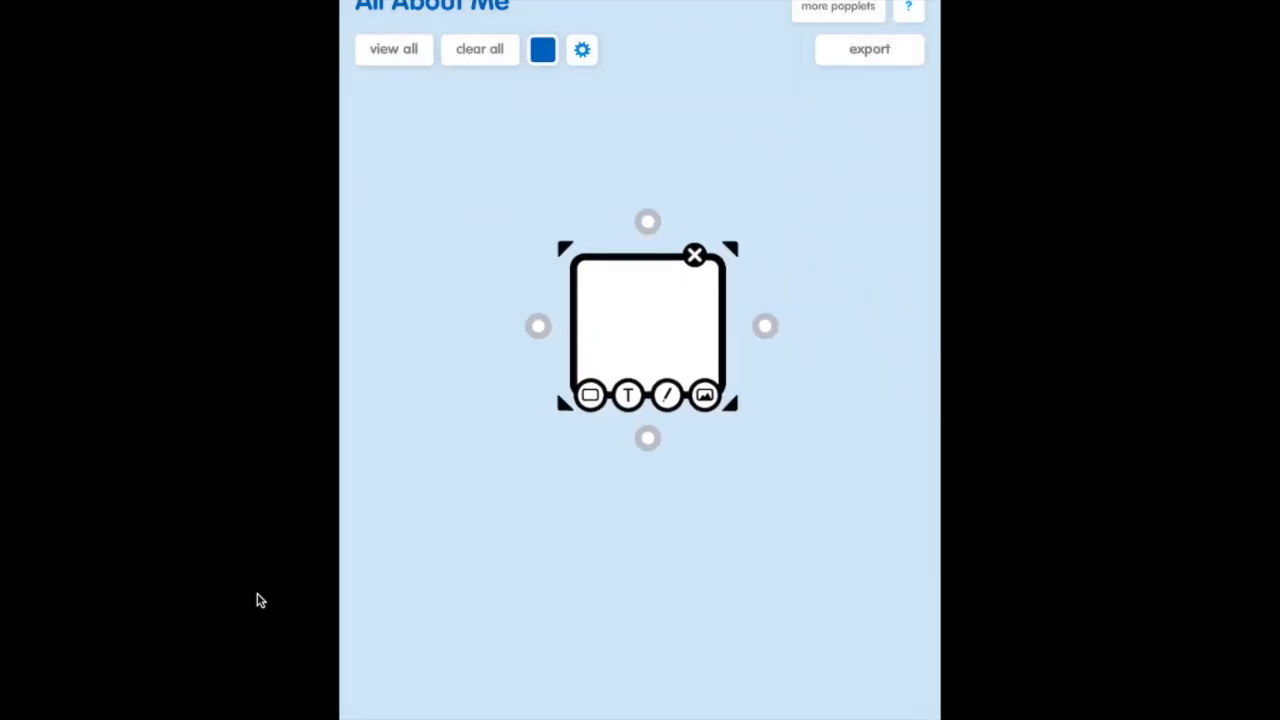
left_click_drag(647, 327, 615, 310)
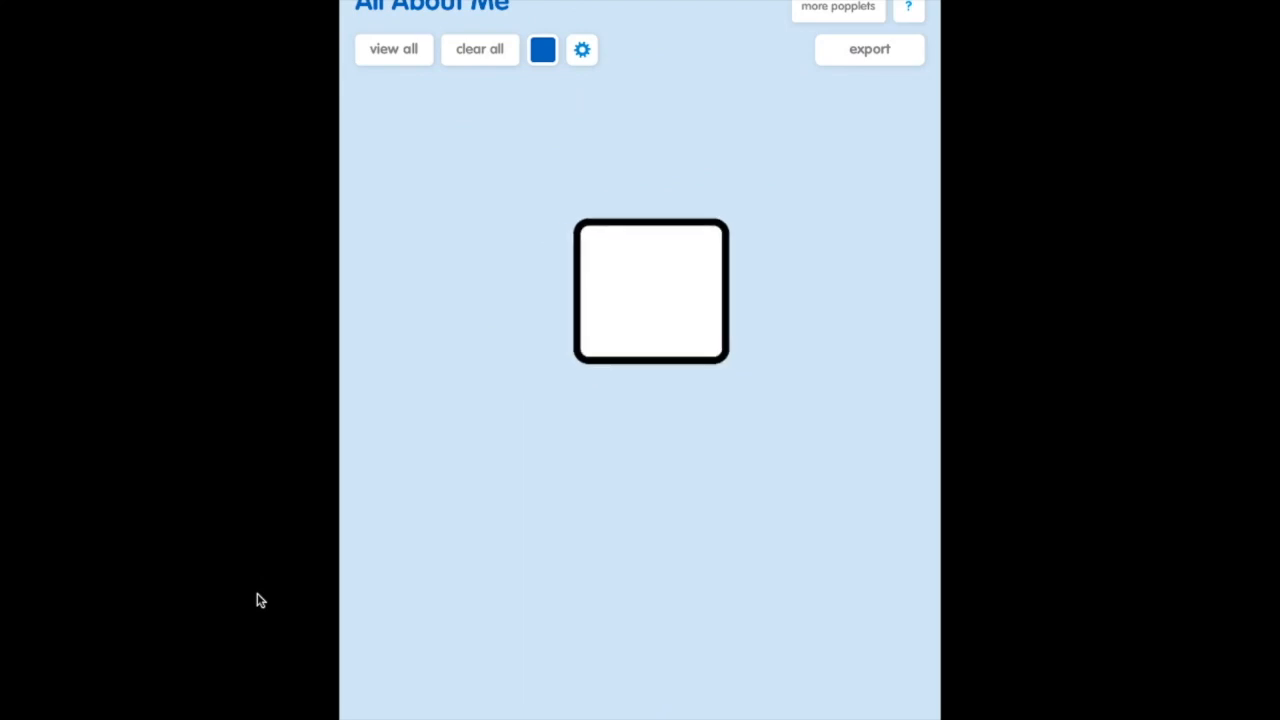
Step: Label the blank popple 'Mrs Ledford'
left_click(650, 291)
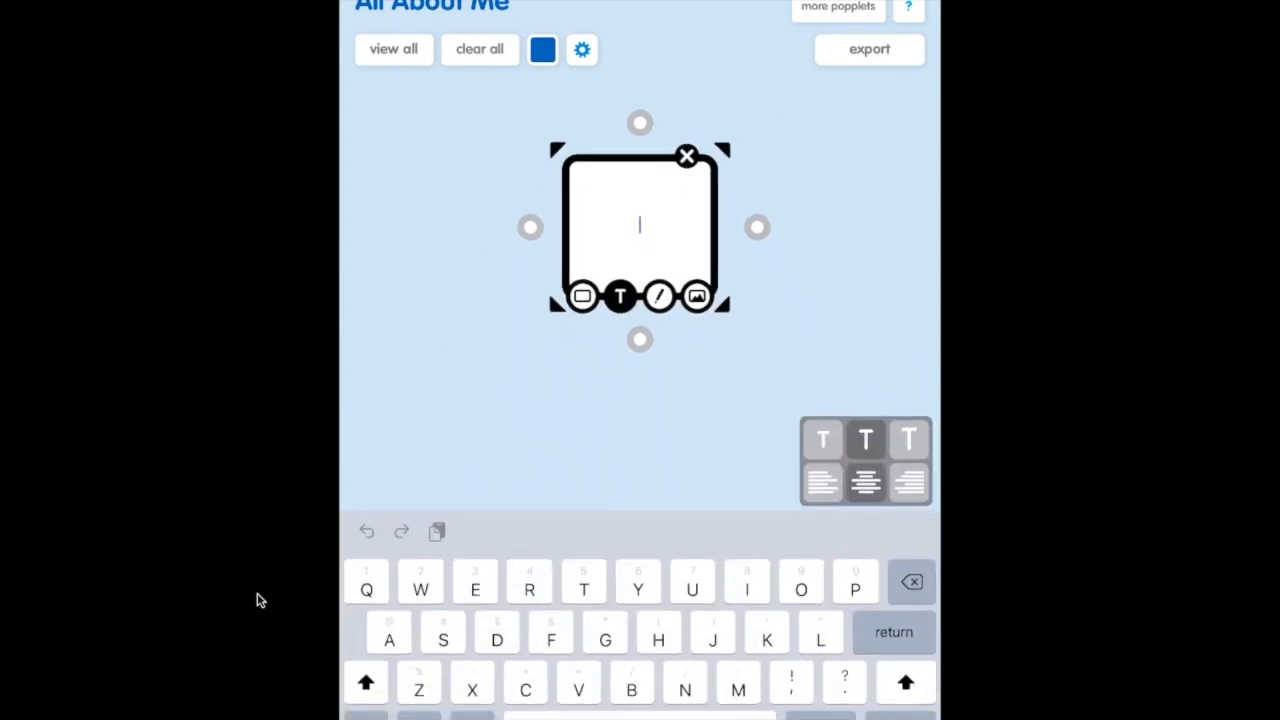
type("Mrs Ledf")
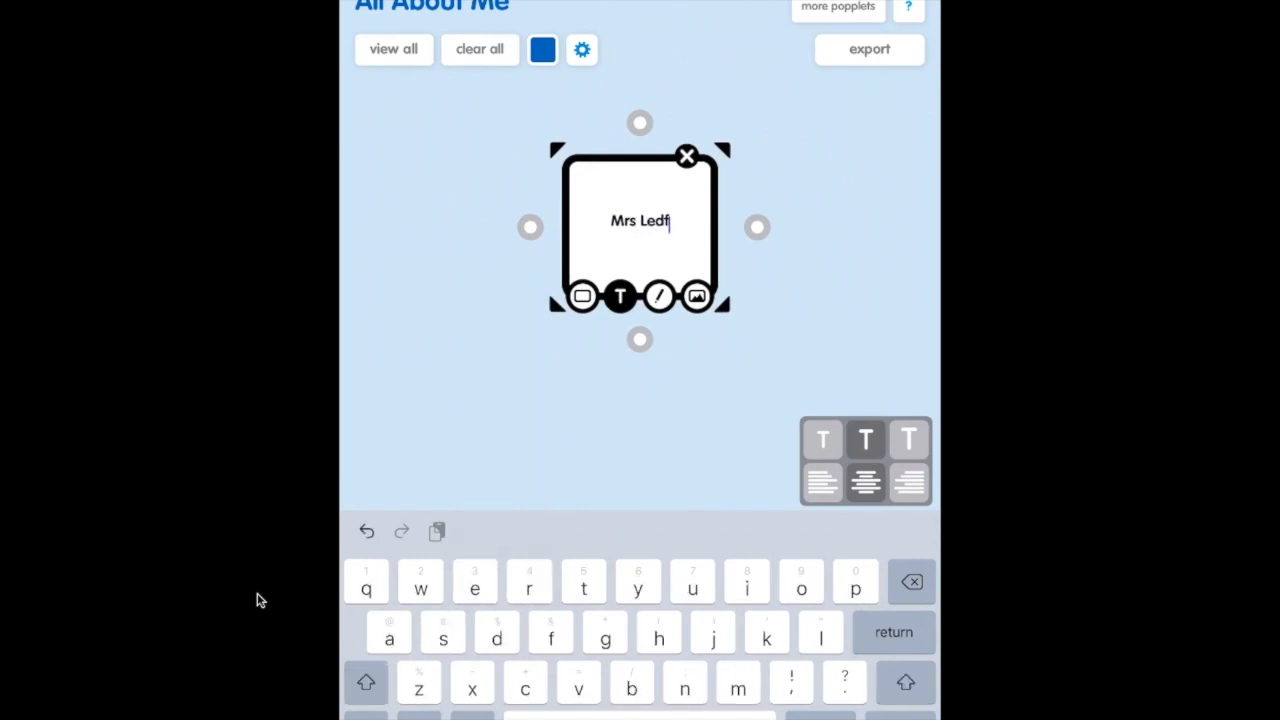
type("ord")
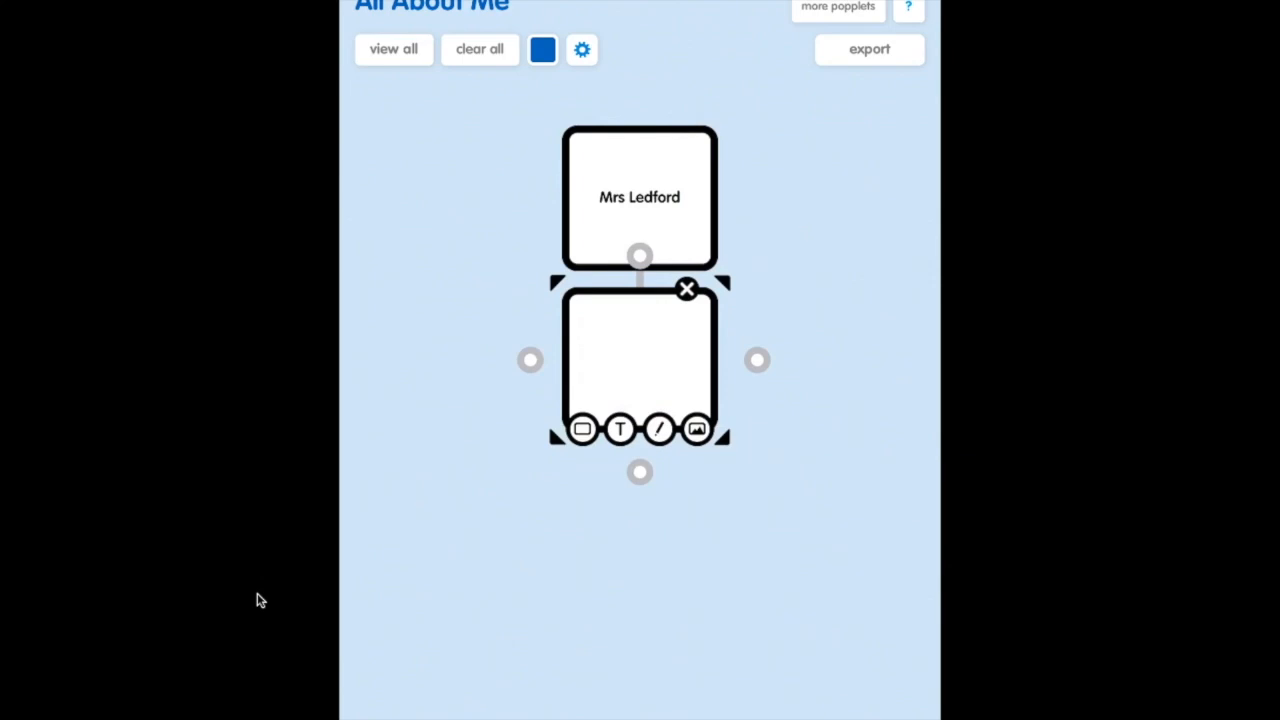
Step: Put the dog photo in the linked popple, reposition it, and give it a red border
left_click(696, 429)
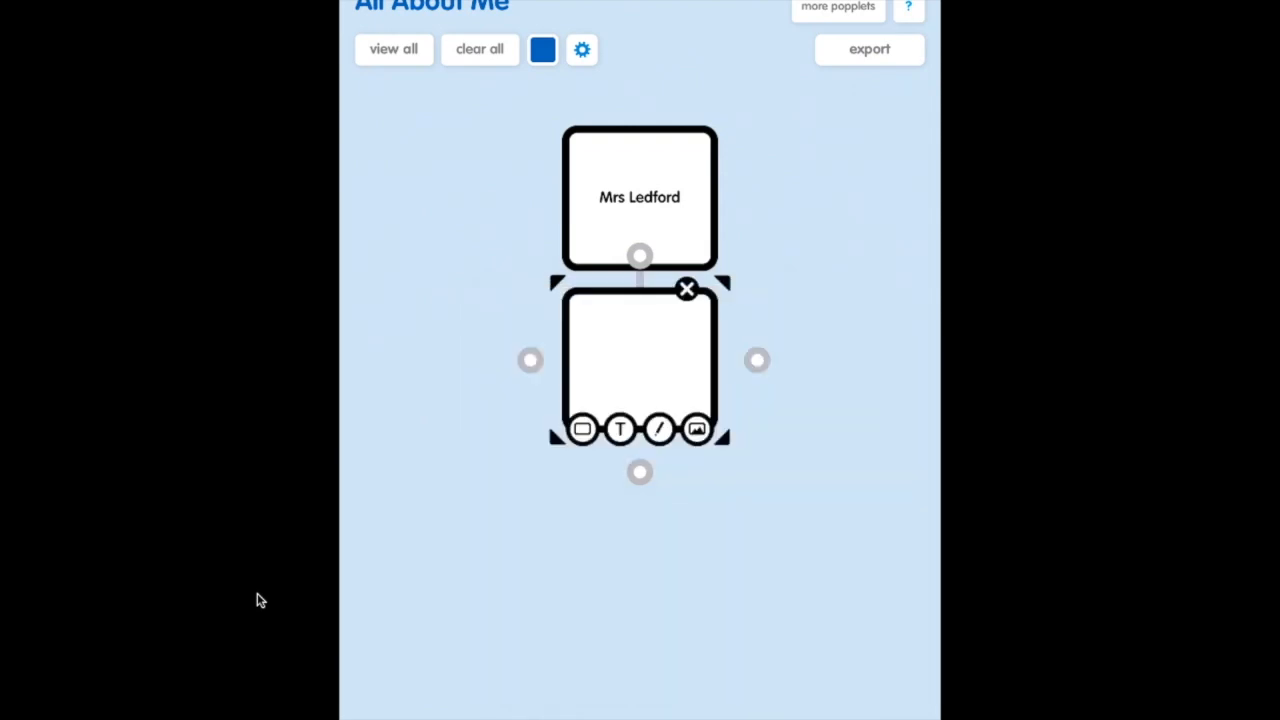
left_click(697, 429)
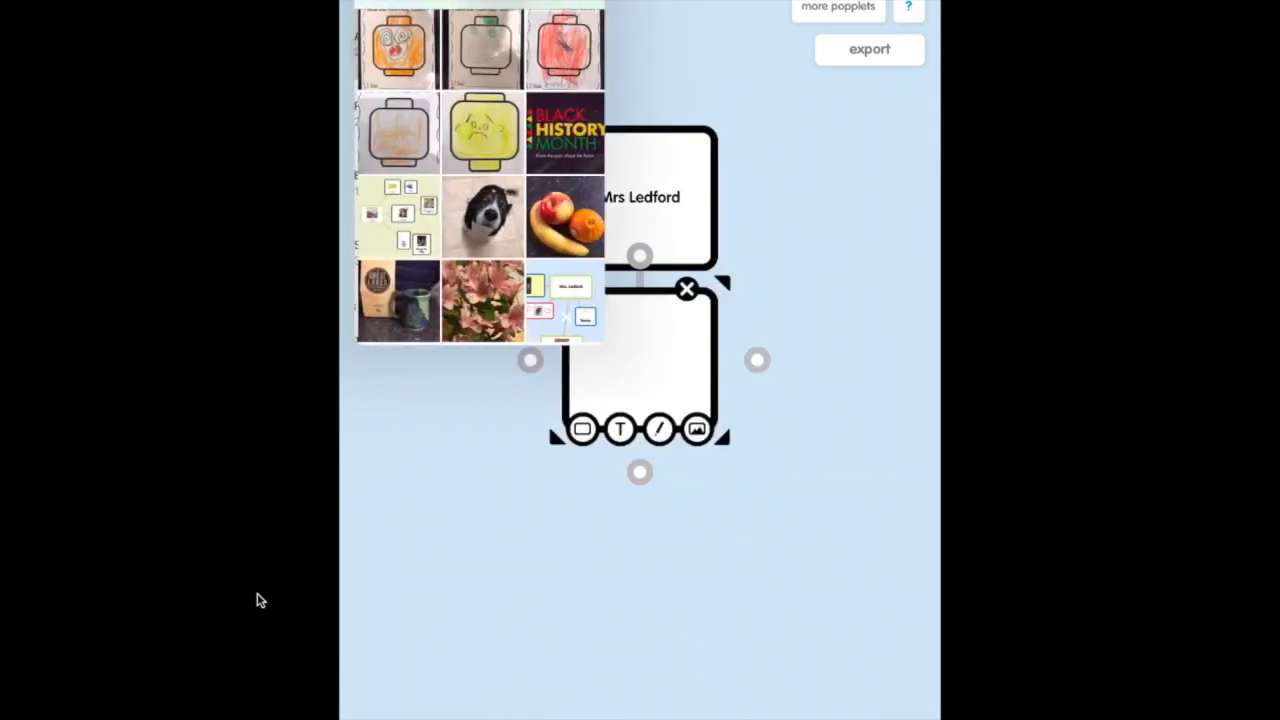
left_click(481, 215)
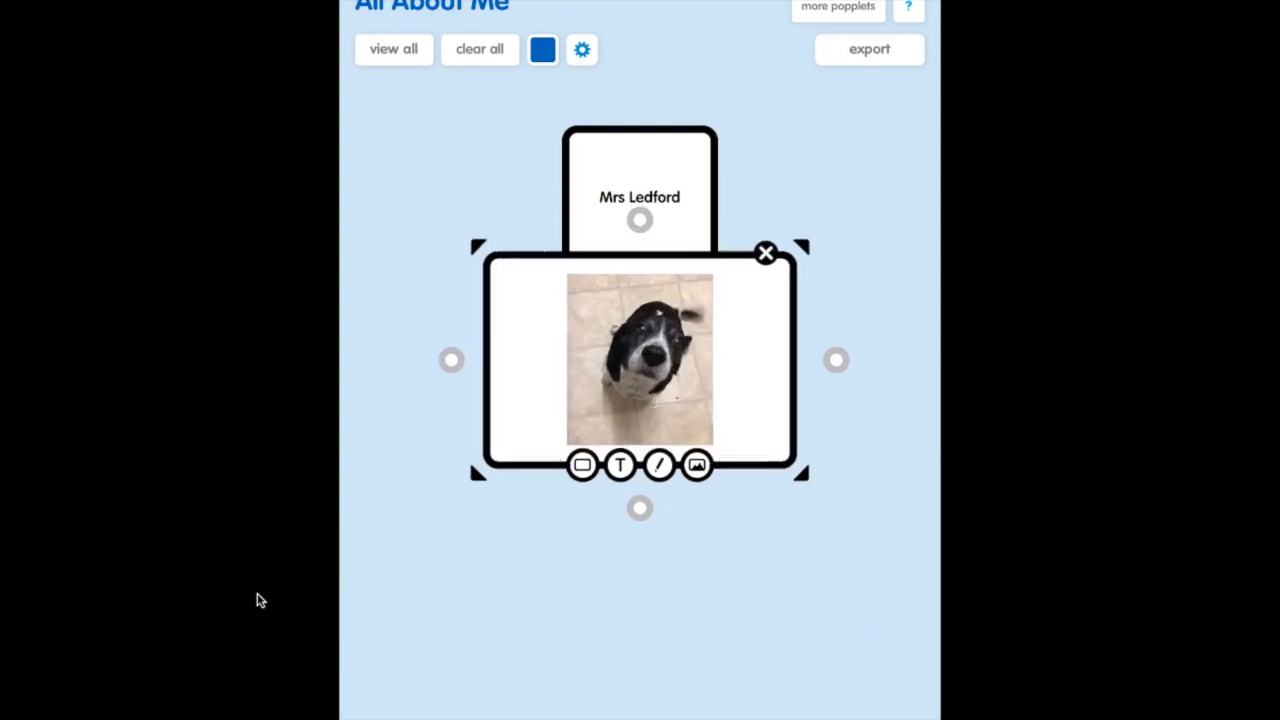
left_click_drag(640, 360, 800, 385)
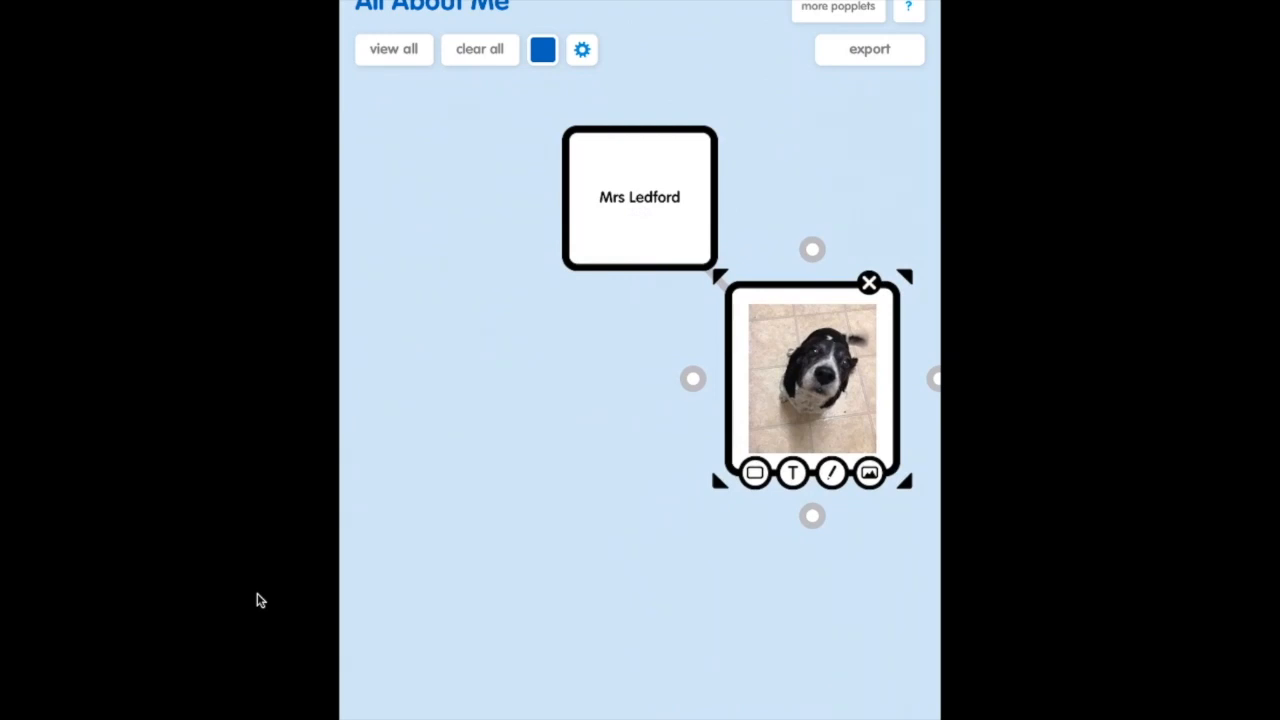
left_click(831, 472)
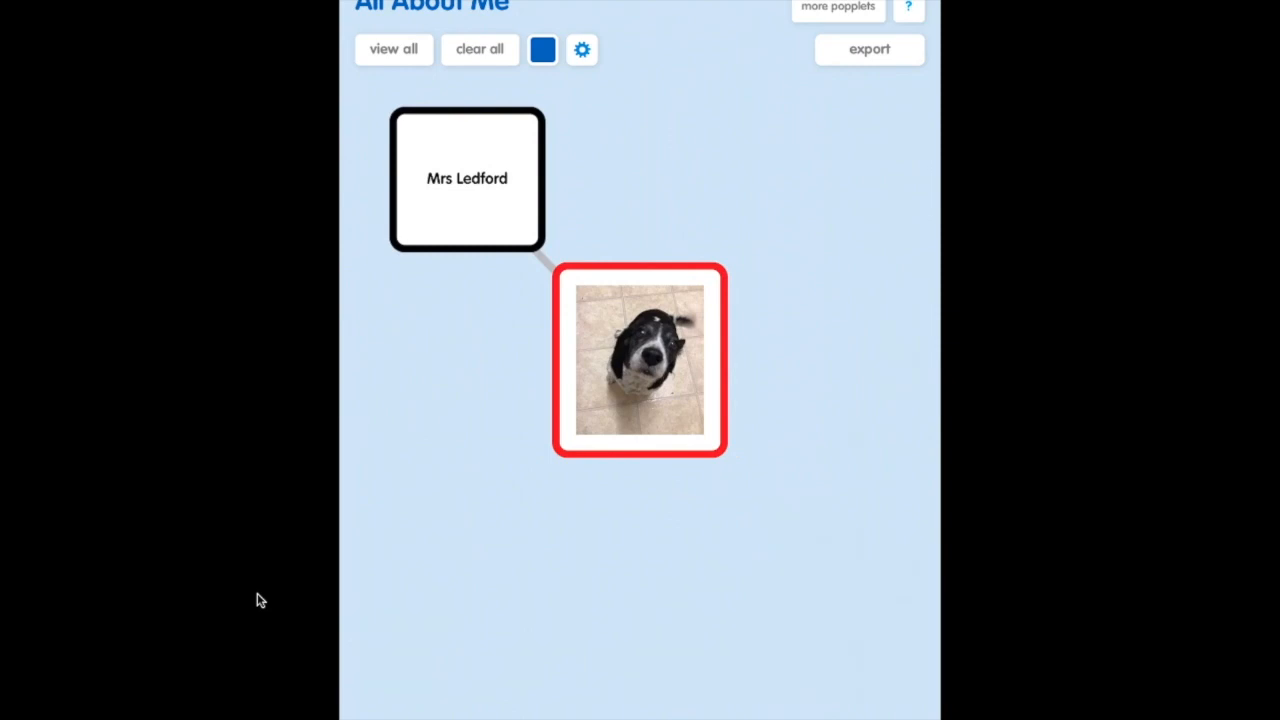
Step: Create an orange-bordered node below Mrs Ledford and begin typing its text
left_click(466, 178)
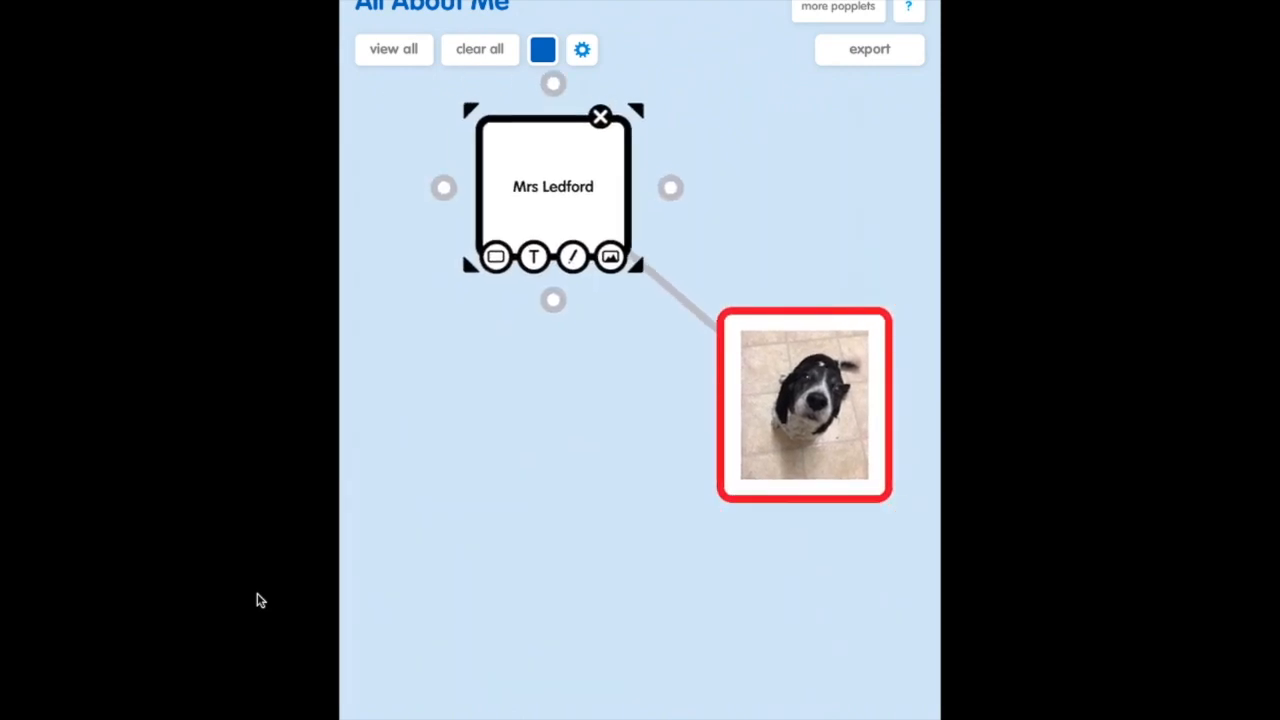
left_click_drag(552, 186, 601, 204)
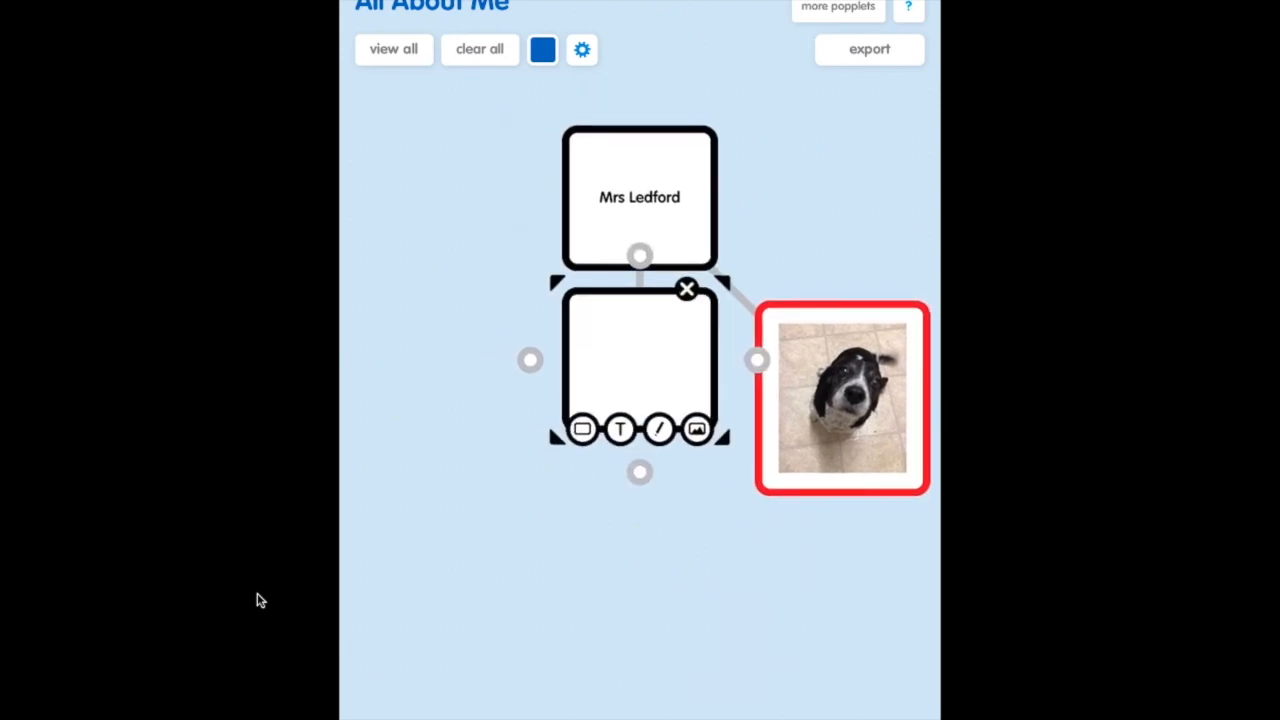
left_click_drag(639, 362, 637, 590)
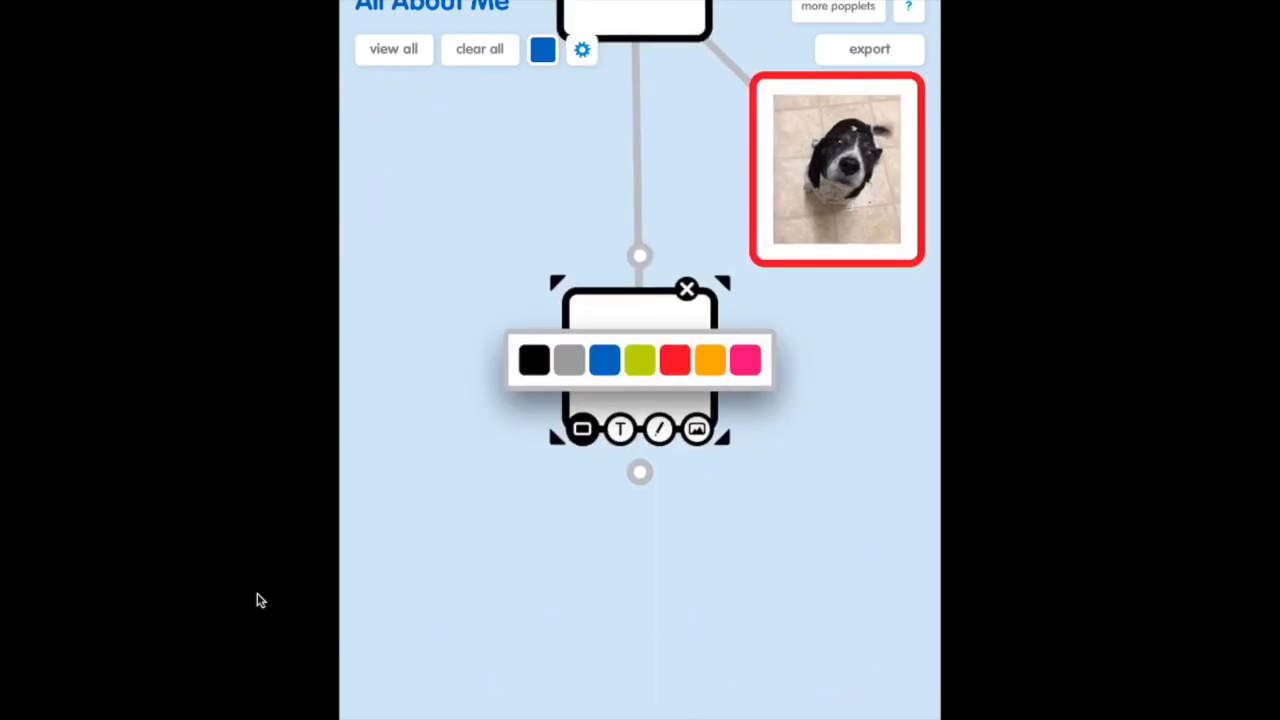
left_click(711, 359)
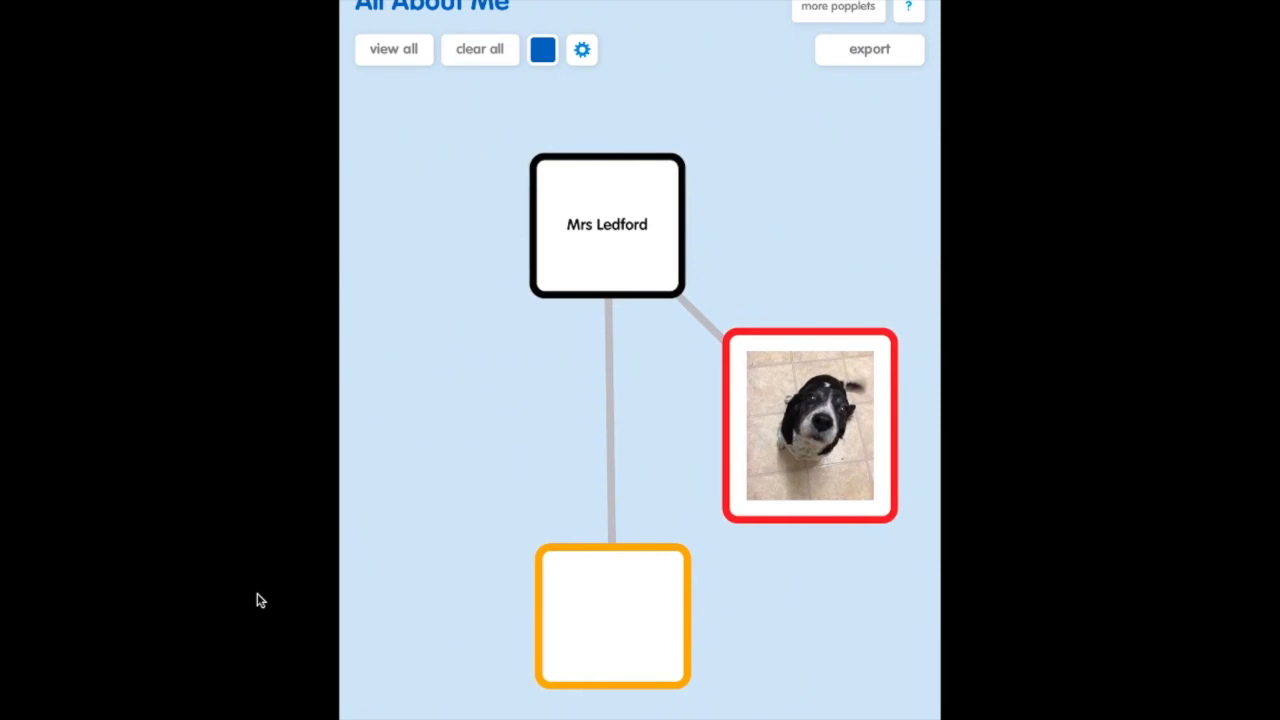
left_click(612, 615)
type("T")
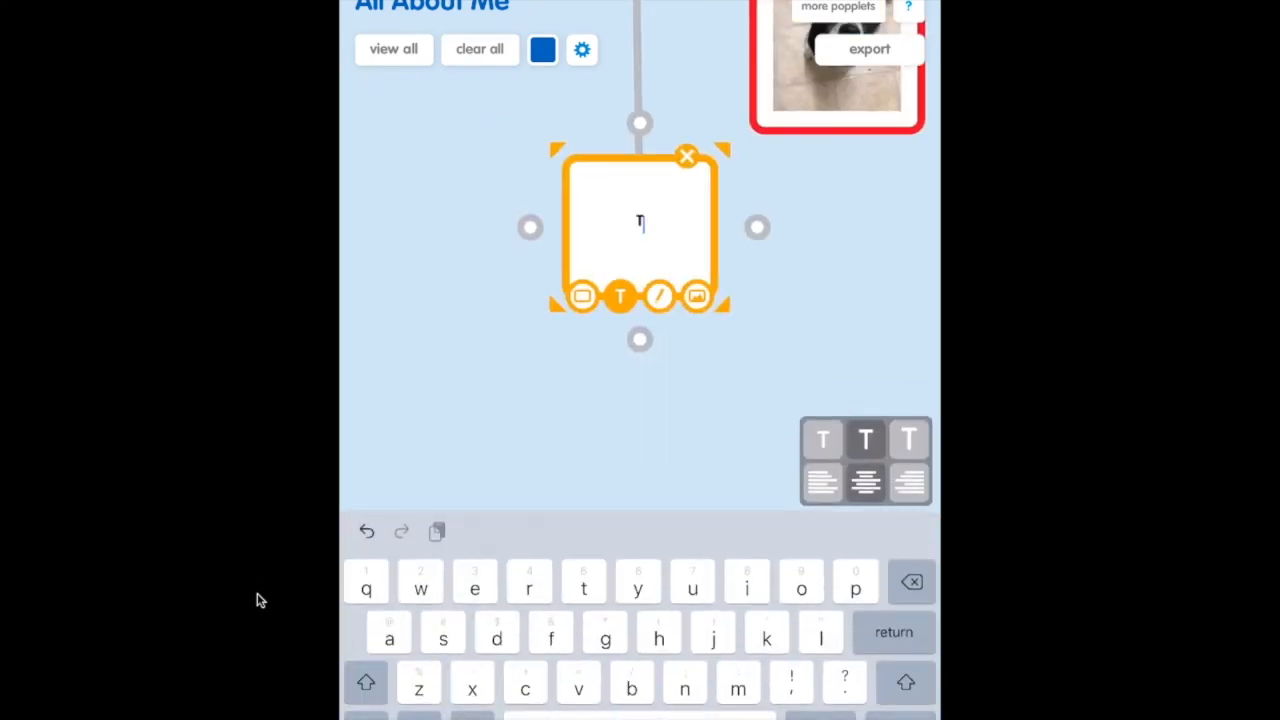
Step: Finish labelling the orange node 'Tacos' and sketch a taco inside it
type("aco")
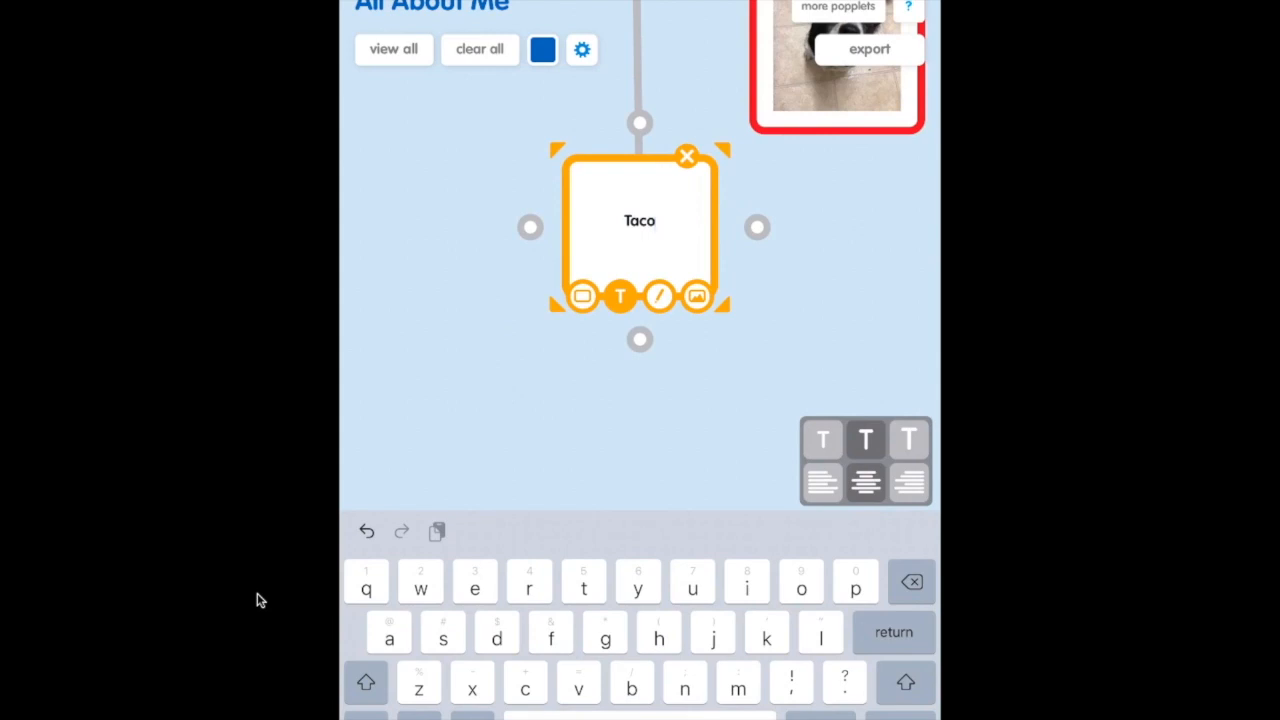
type("s")
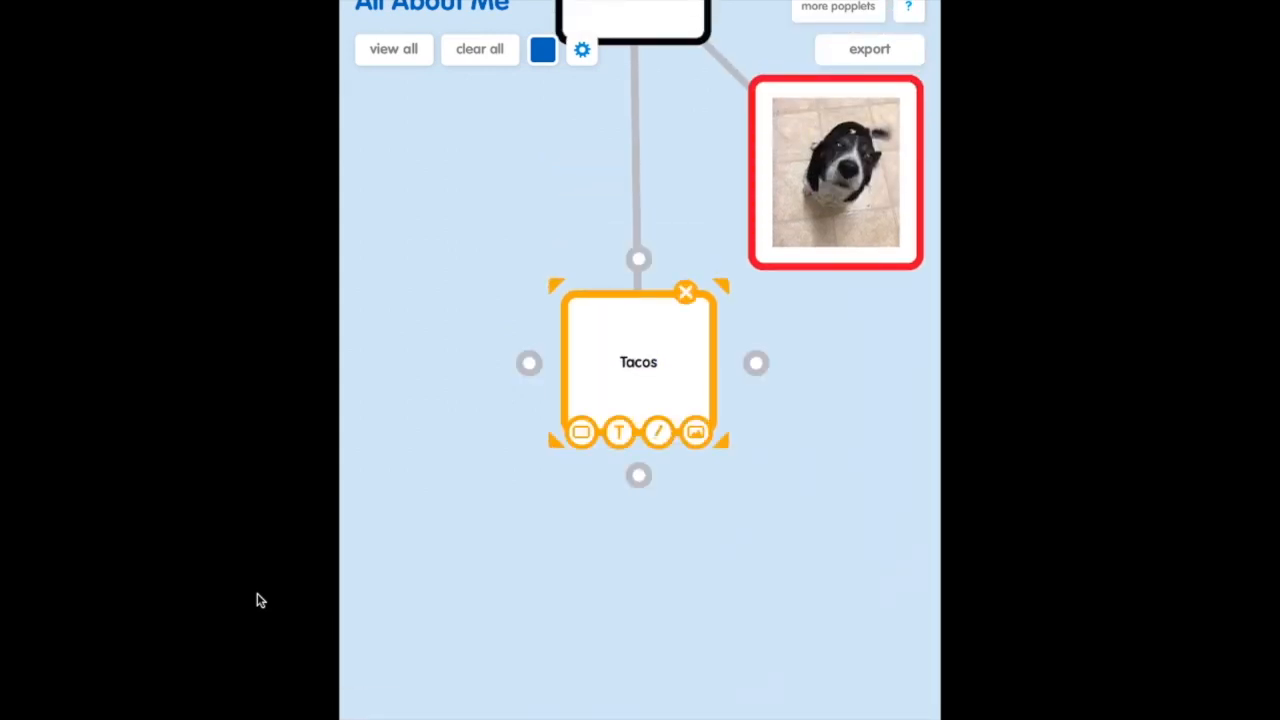
left_click(657, 432)
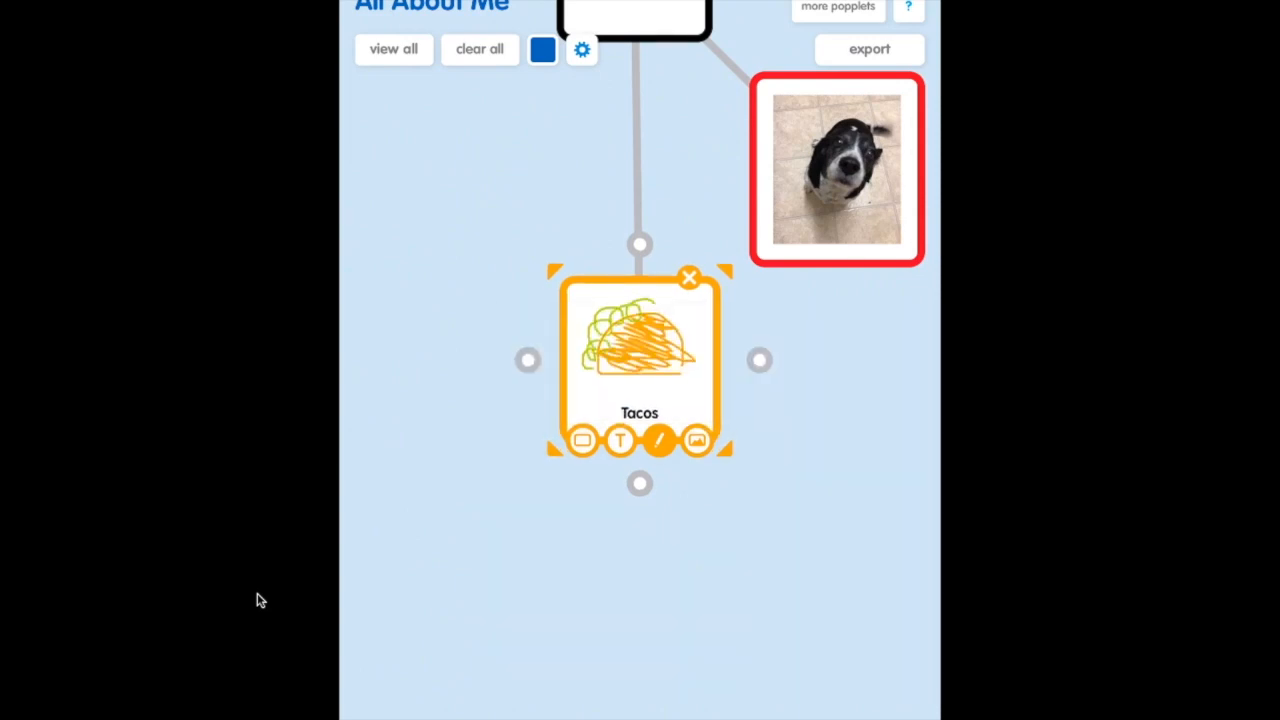
left_click(659, 440)
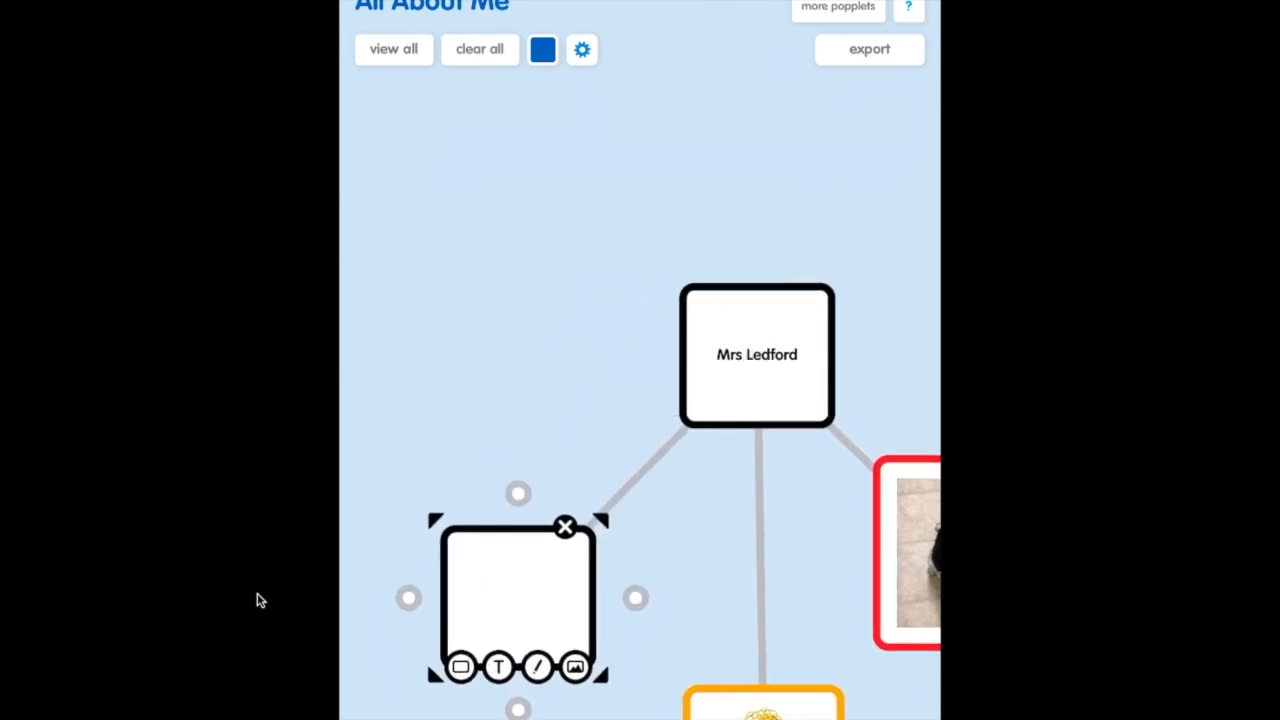
Step: Fill the blank node with the pink flower photo from the library and border it green
left_click(757, 354)
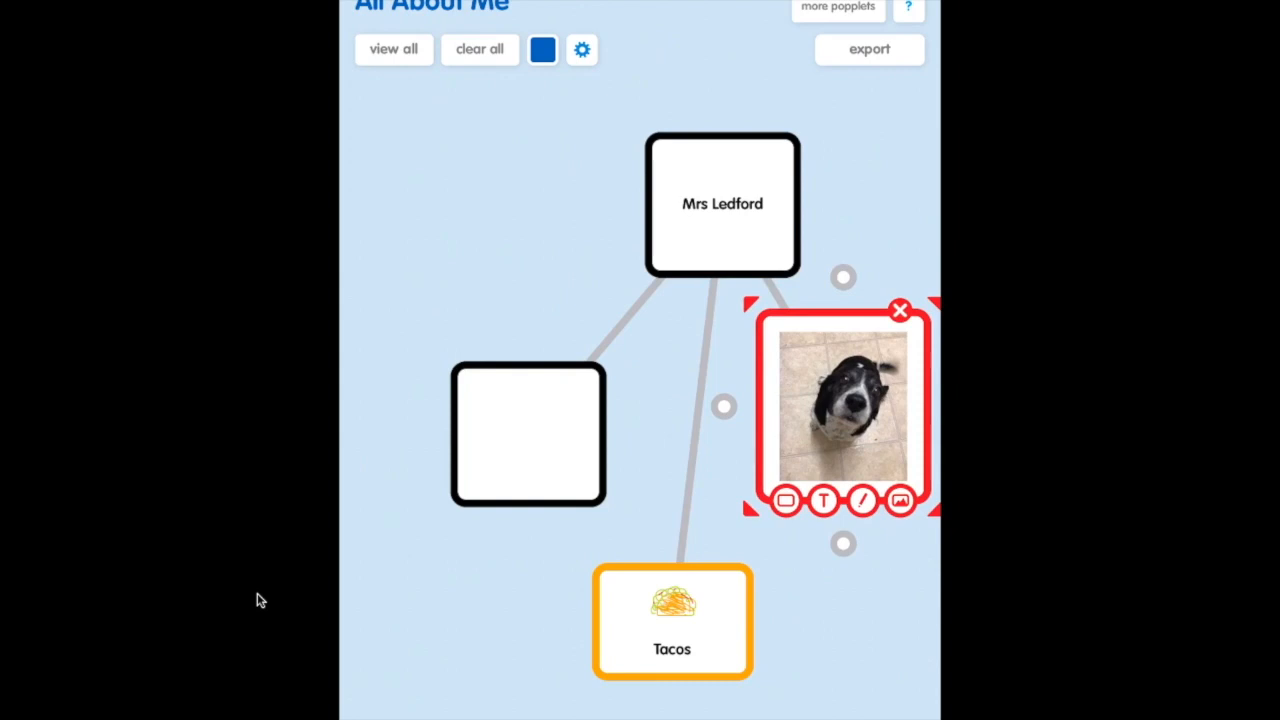
left_click(898, 500)
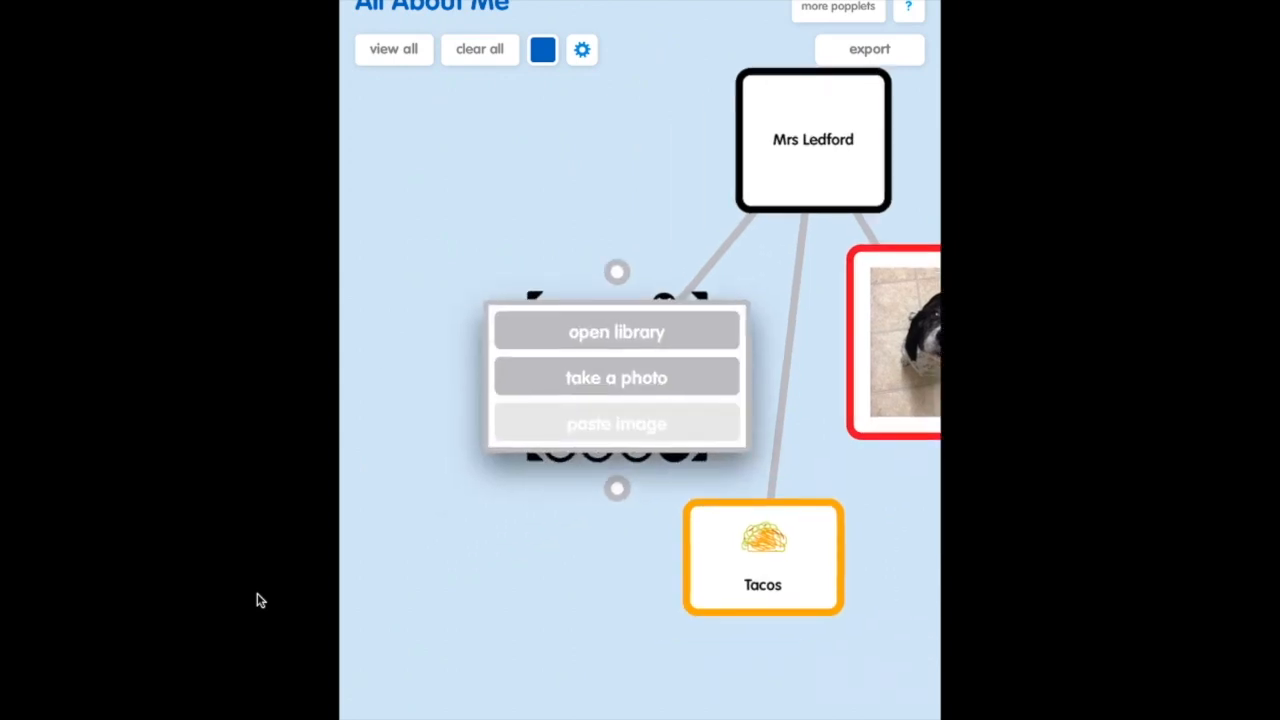
left_click(616, 331)
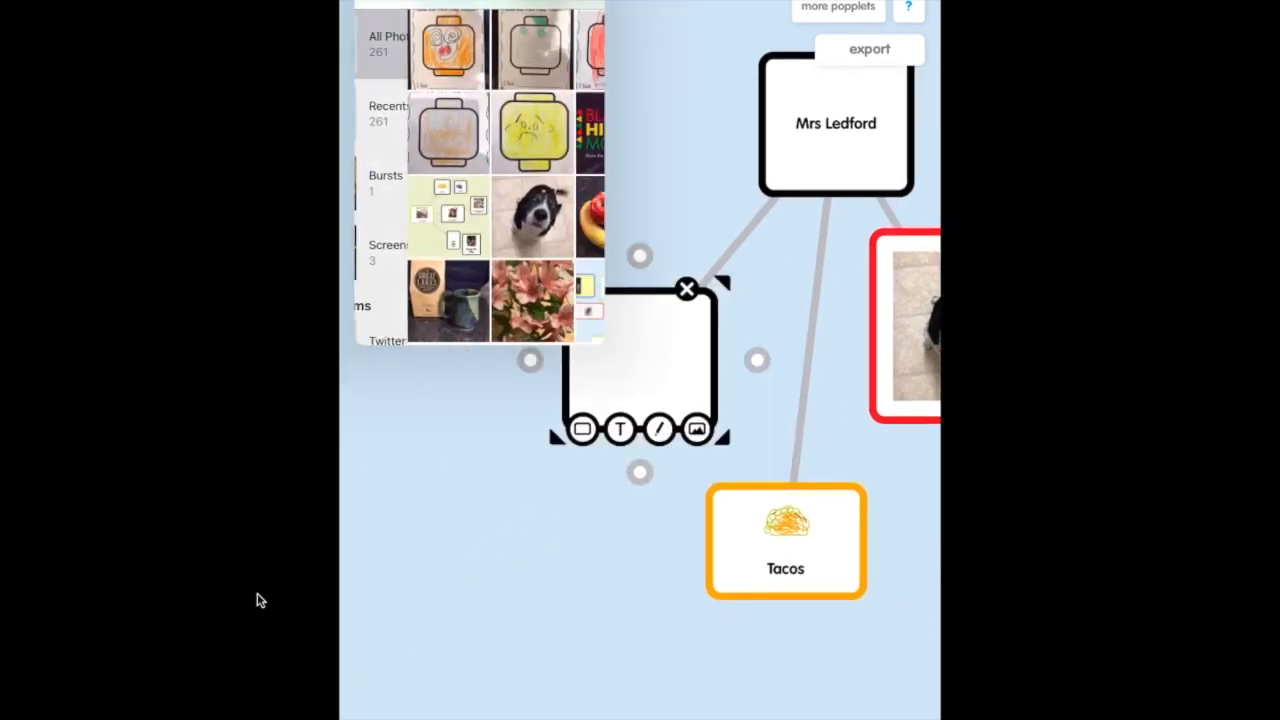
left_click(532, 301)
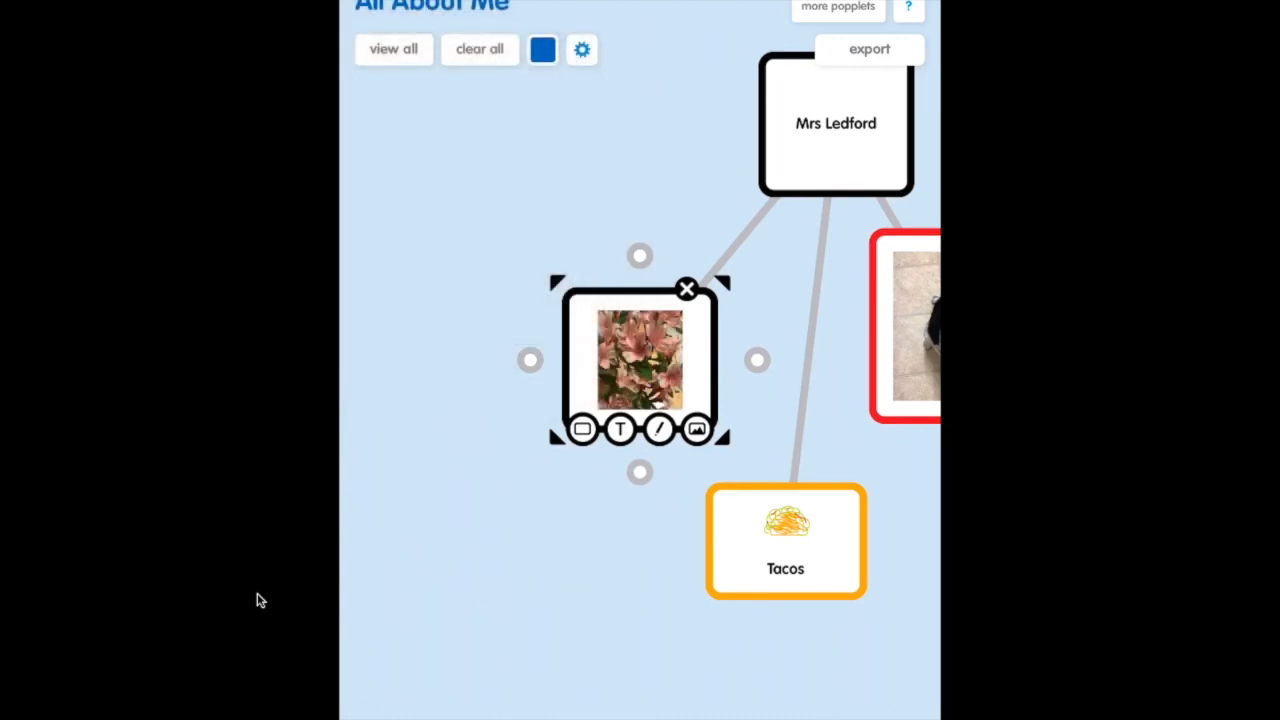
left_click(582, 430)
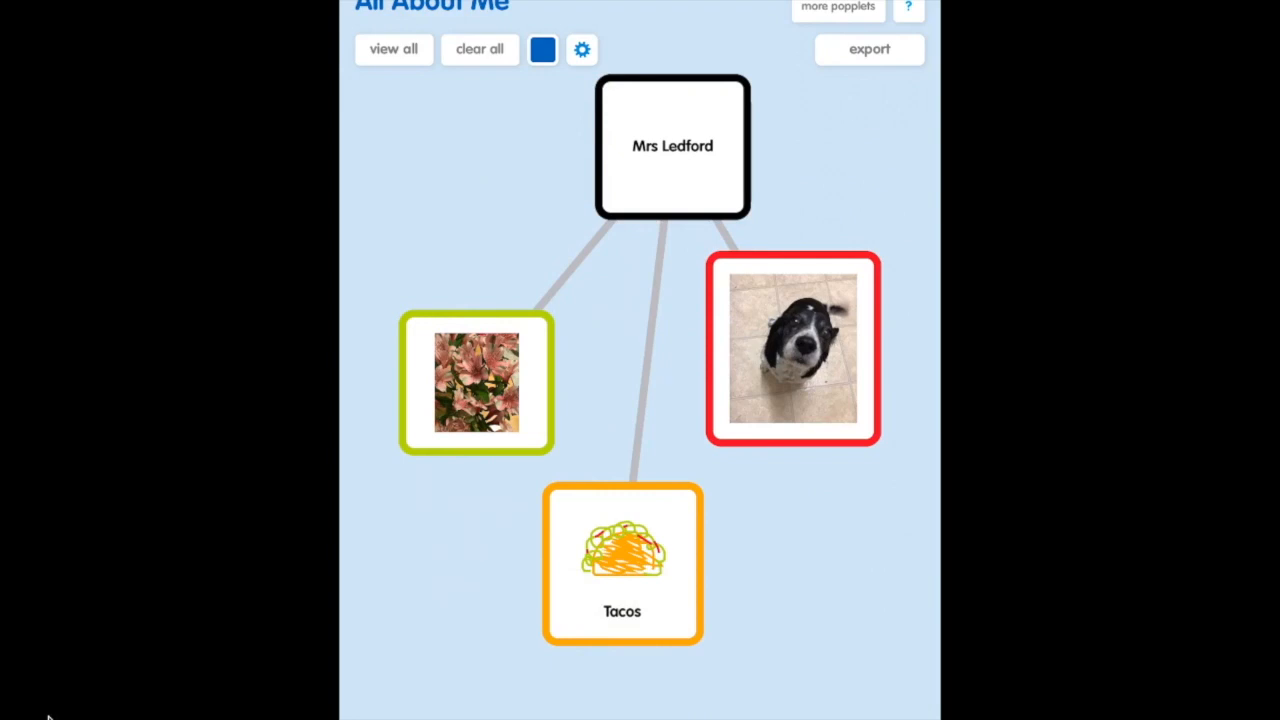
Step: Export the mind map as a JPEG and dismiss the saved-image confirmation
left_click(868, 49)
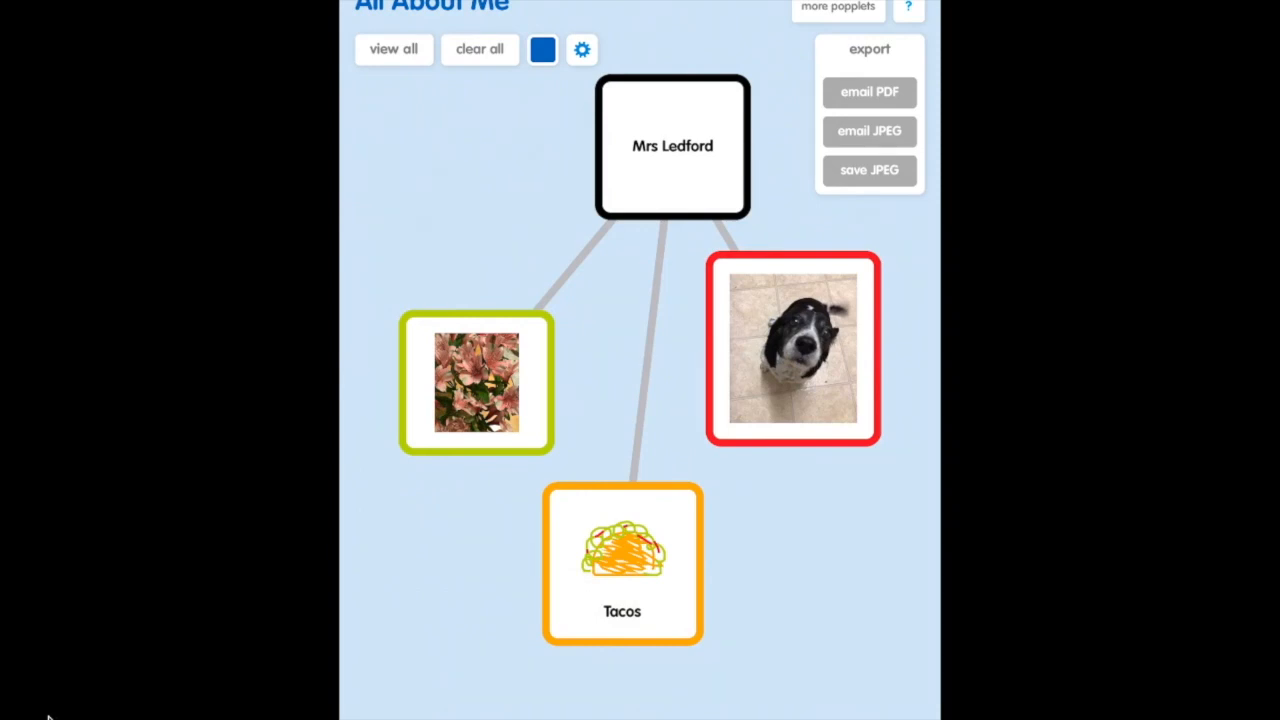
left_click(868, 169)
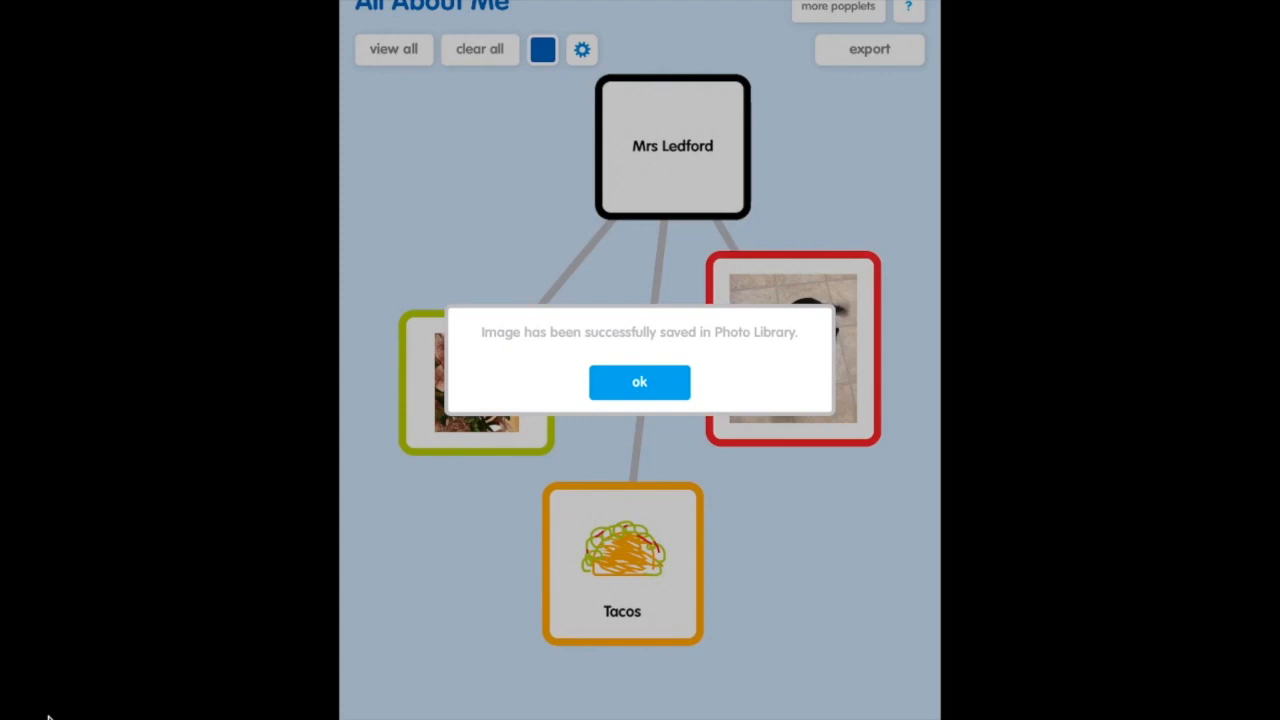
left_click(639, 382)
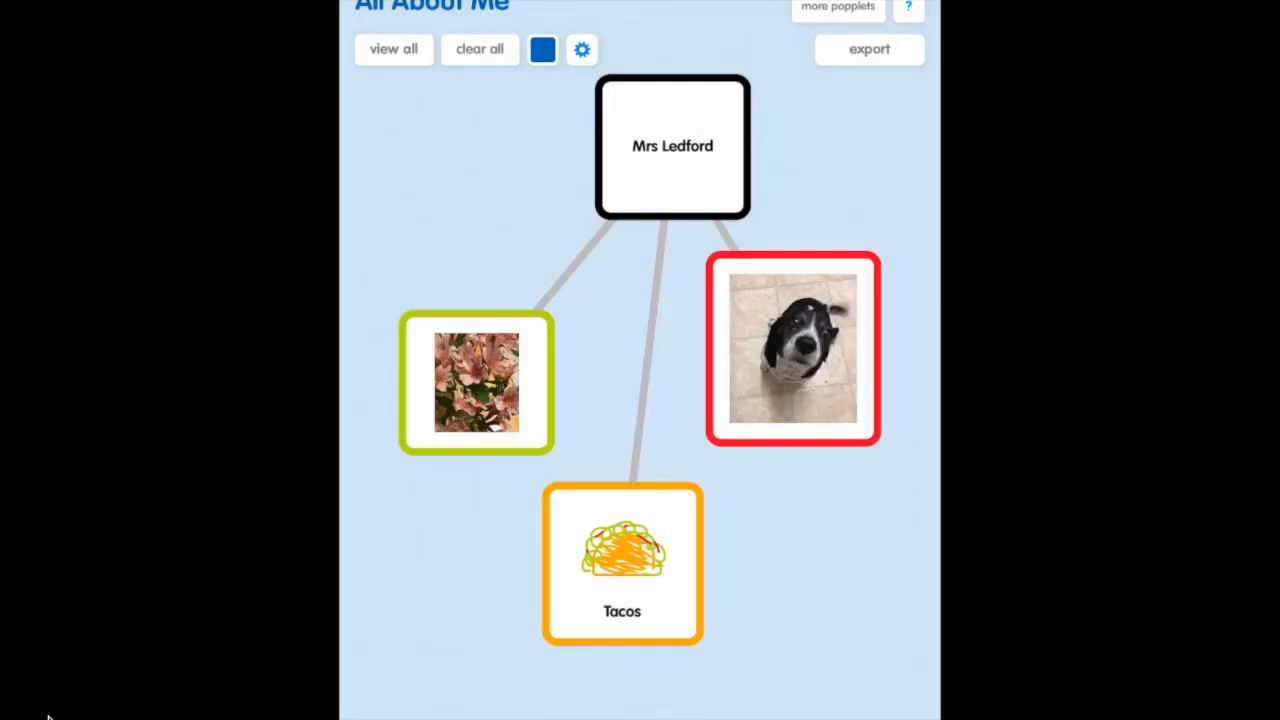